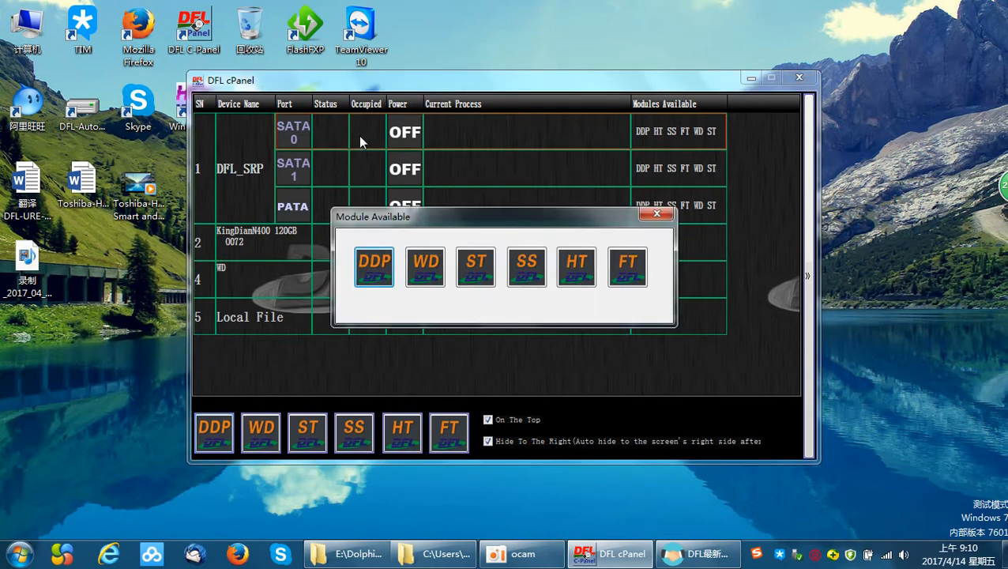
Launch the FT utility on the first SATA port's Toshiba MK5076GSX and bring up Scan Set.
{"action": "left_click", "coordinate": [799, 76]}
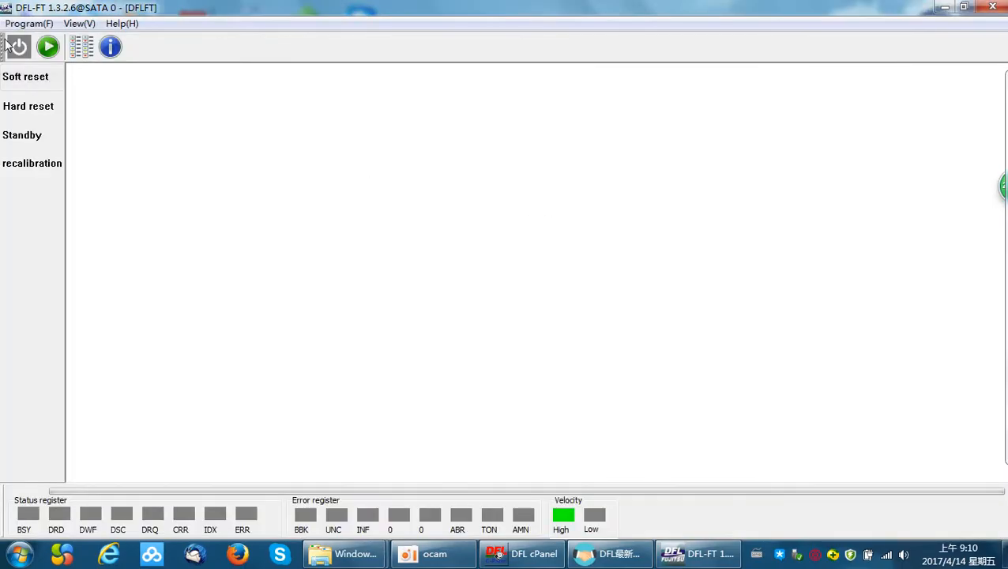
{"action": "left_click", "coordinate": [19, 45]}
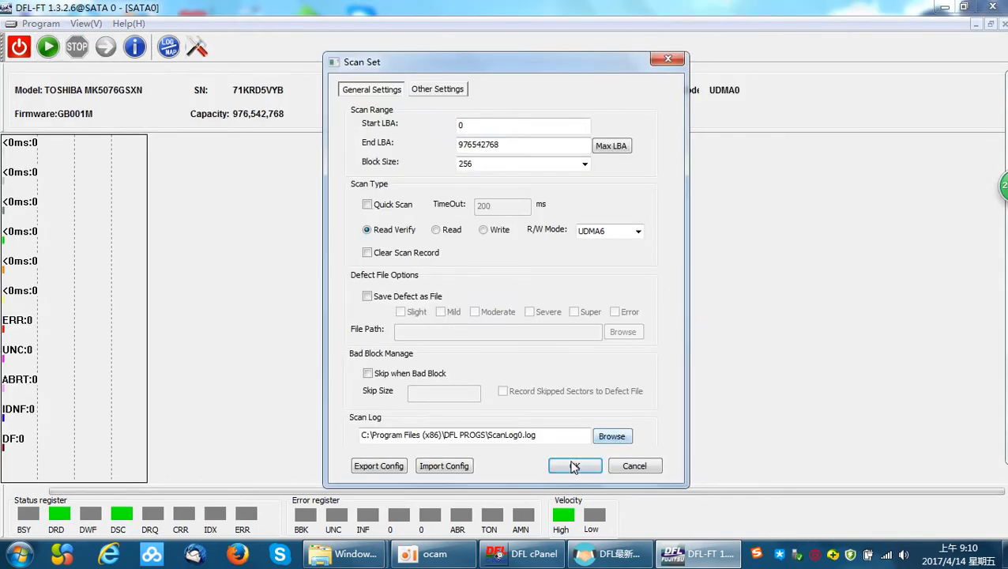
Start the read-verify scan, then return to the main screen where the disk search completes.
{"action": "left_click", "coordinate": [575, 465]}
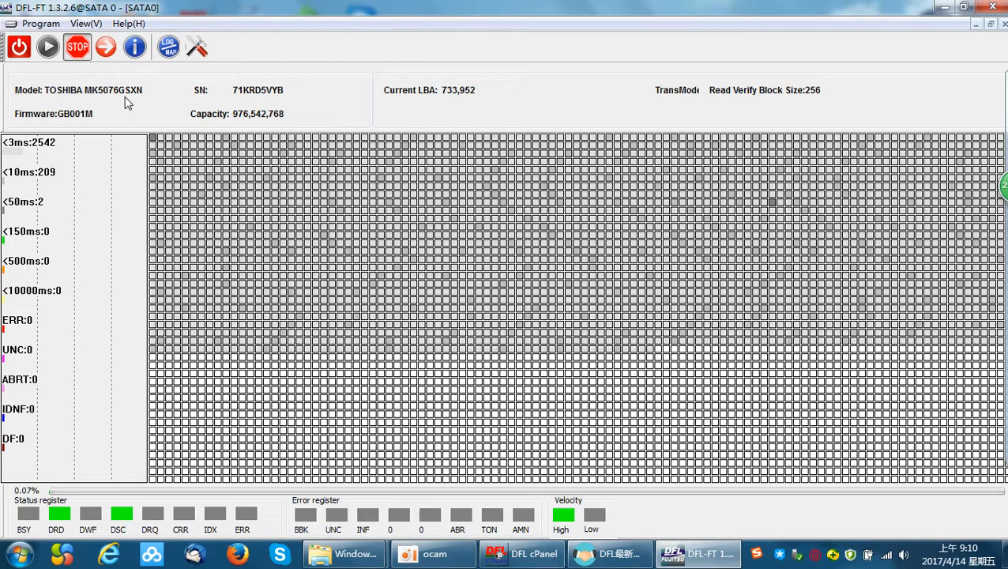
{"action": "left_click", "coordinate": [75, 46]}
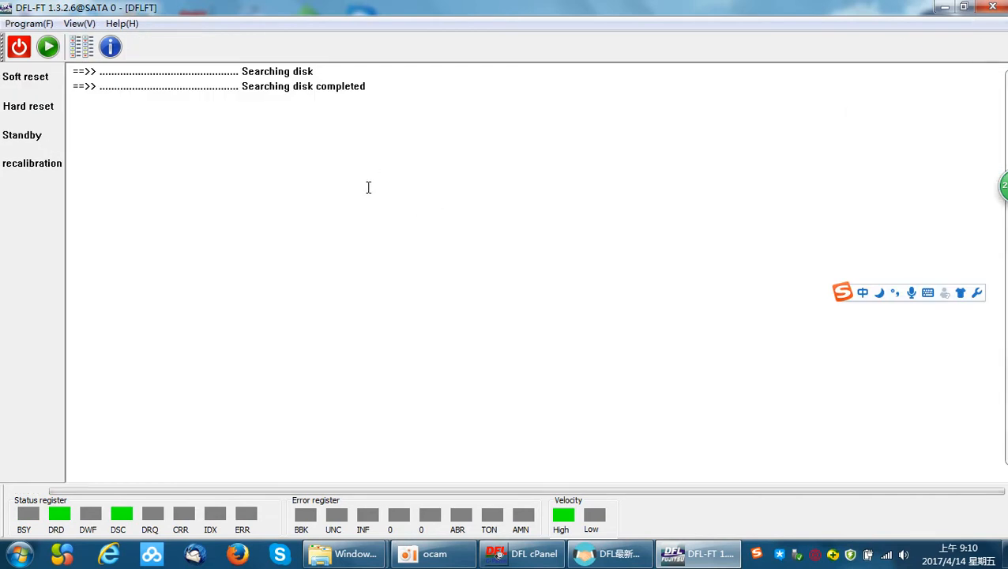
Enter the Toshiba HDD tools, confirming the drive's task folder and COM4 as the terminal port.
{"action": "left_click", "coordinate": [48, 47]}
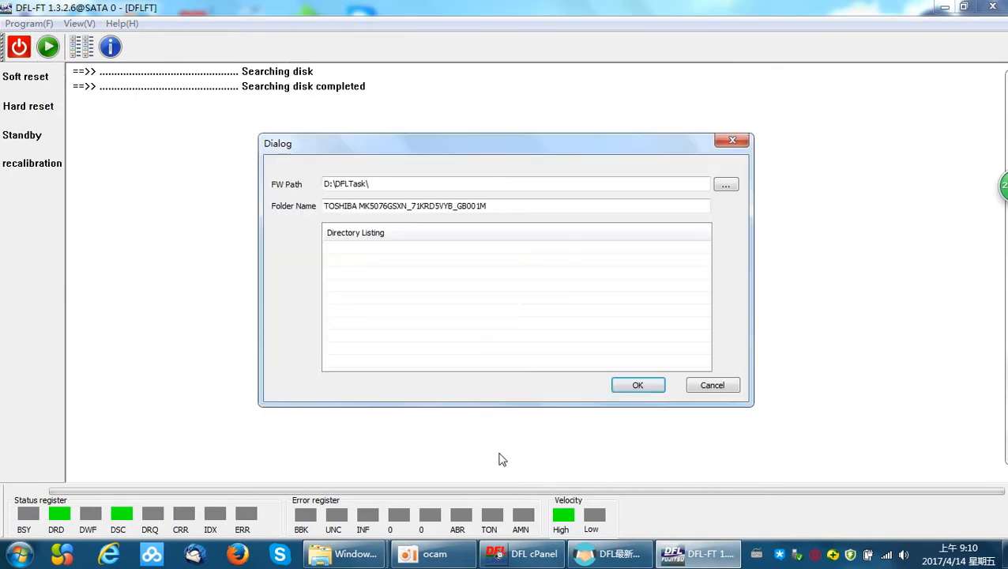
{"action": "left_click", "coordinate": [638, 385]}
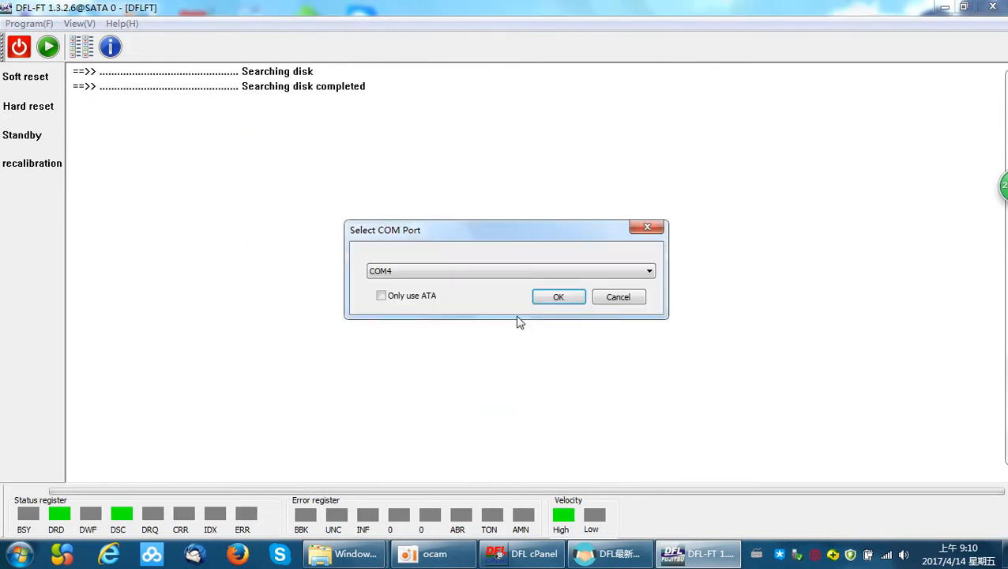
{"action": "left_click", "coordinate": [559, 297]}
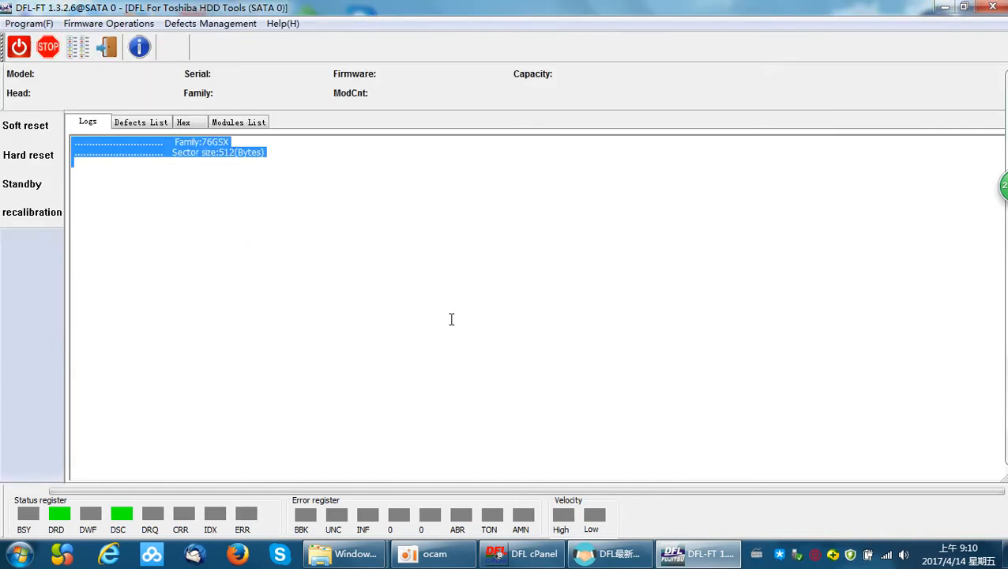
{"action": "left_click", "coordinate": [77, 47]}
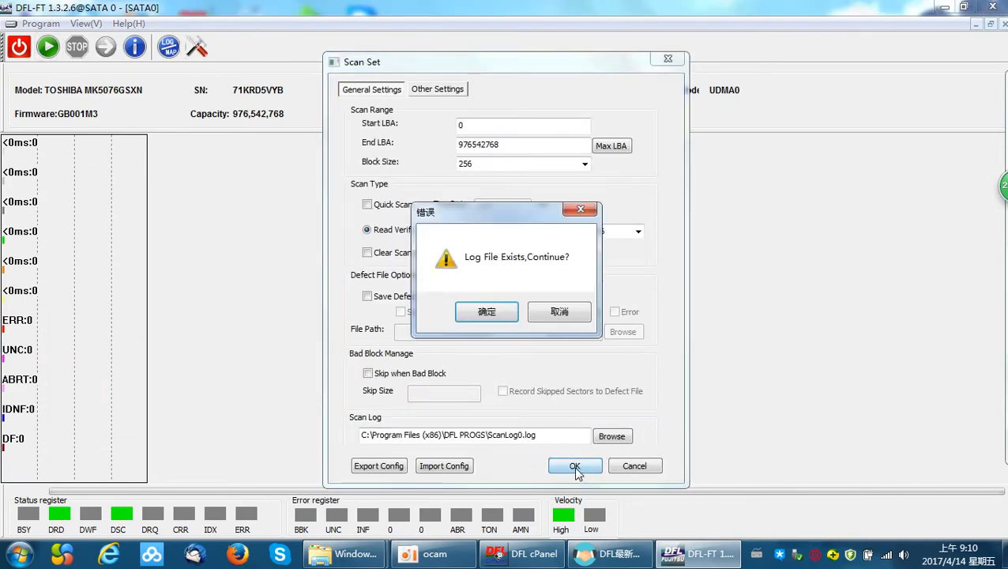
Continue over the existing log and run the scan until ERR/IDNF counts near 1835, then stop it.
{"action": "left_click", "coordinate": [487, 312]}
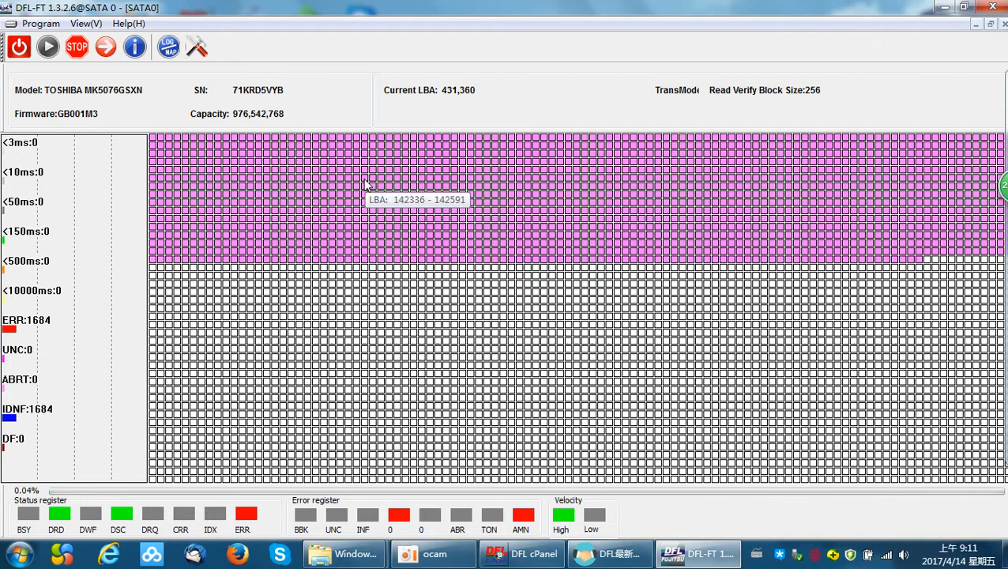
{"action": "left_click", "coordinate": [76, 47]}
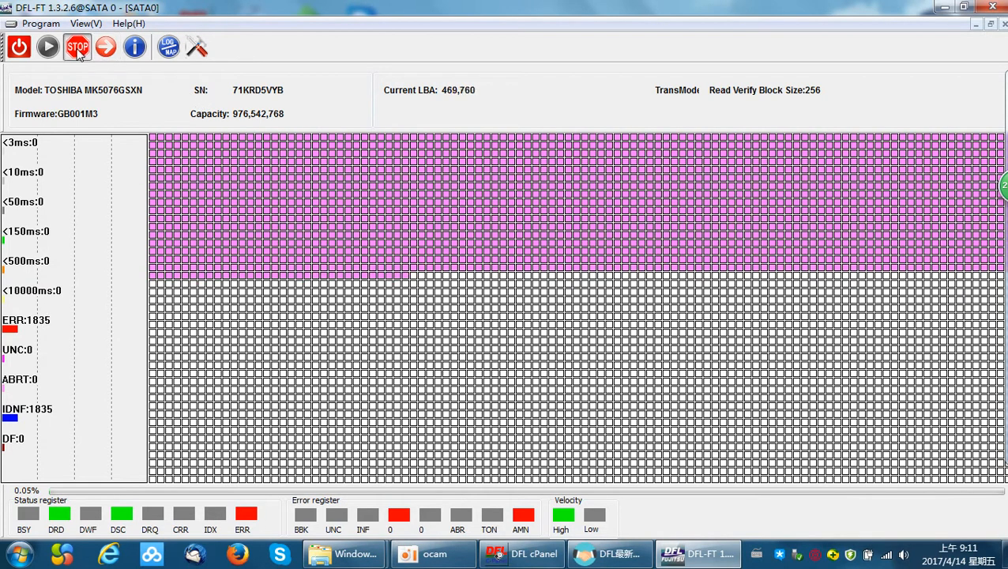
Toggle the drive's Techno (OFF)/(ON) mode from the Firmware Operations menu.
{"action": "left_click", "coordinate": [75, 47]}
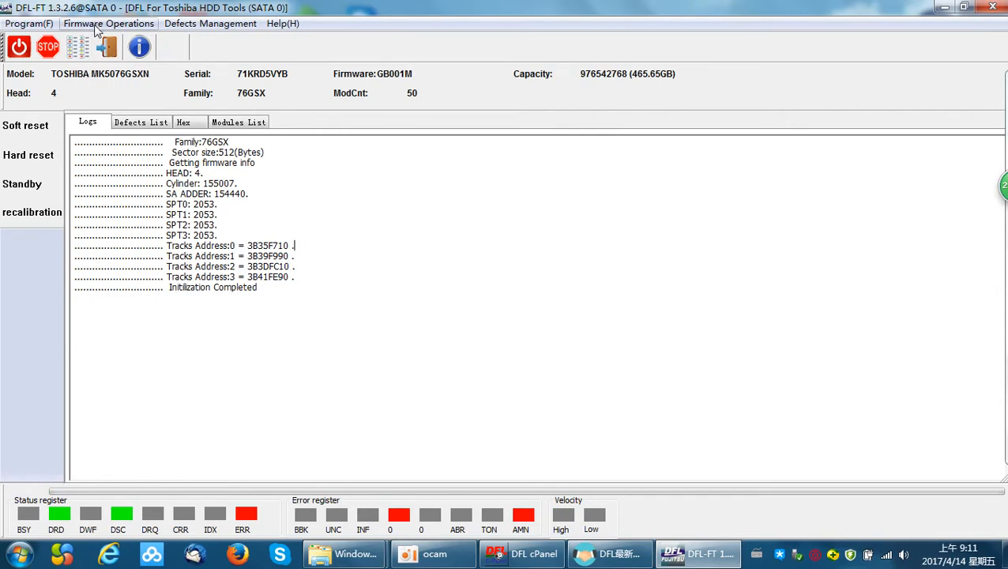
{"action": "left_click", "coordinate": [108, 24]}
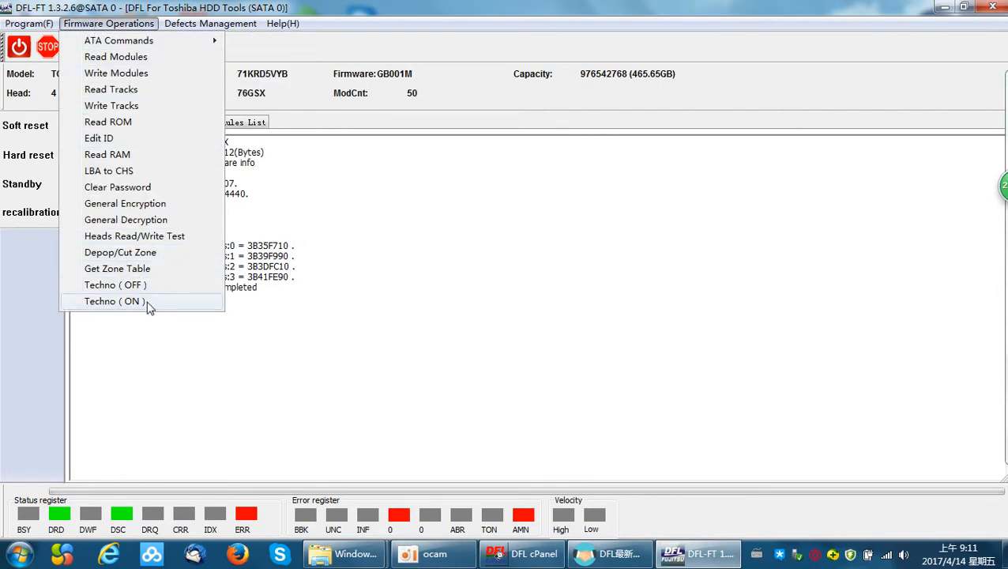
{"action": "mouse_move", "coordinate": [115, 284]}
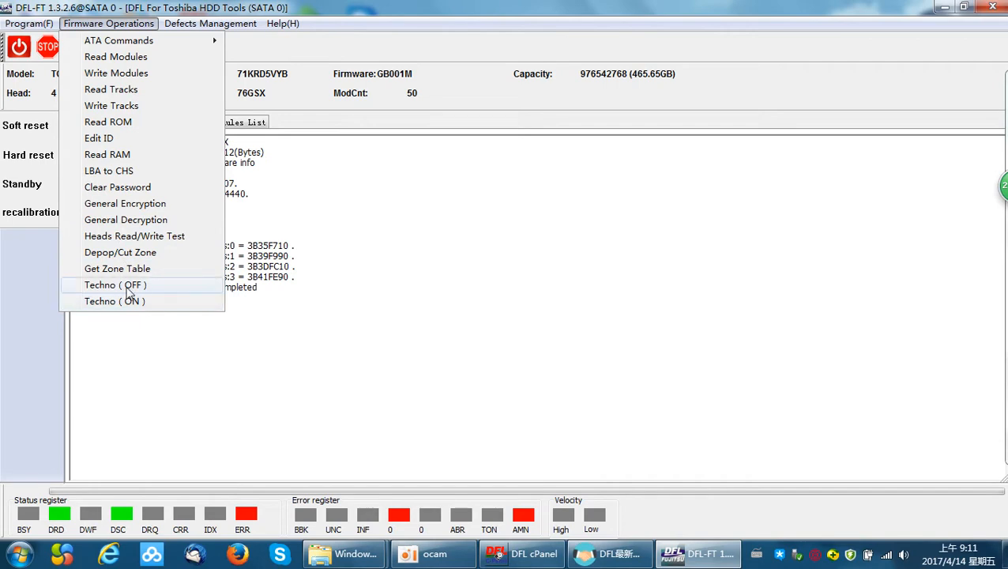
{"action": "mouse_move", "coordinate": [150, 298]}
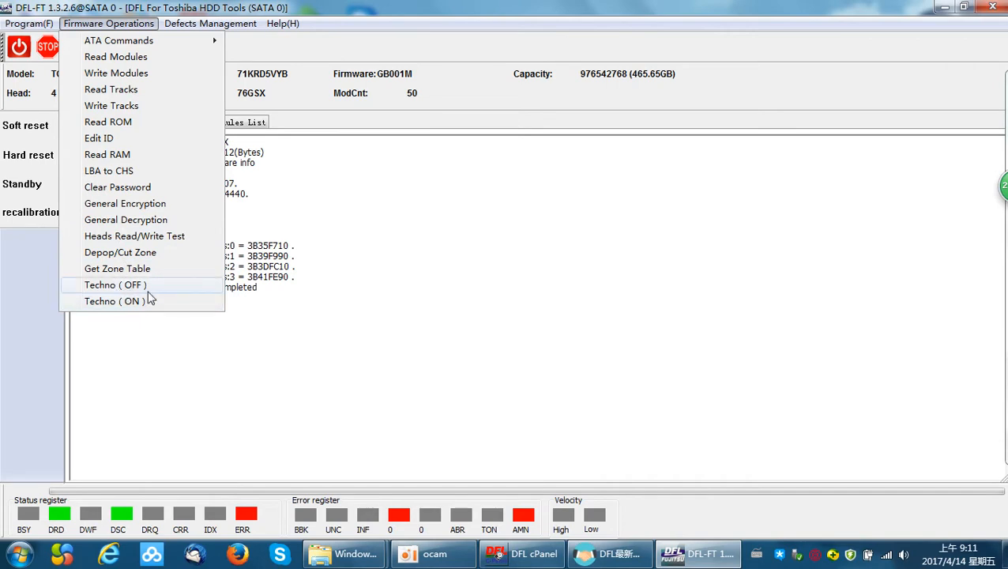
{"action": "left_click", "coordinate": [115, 284]}
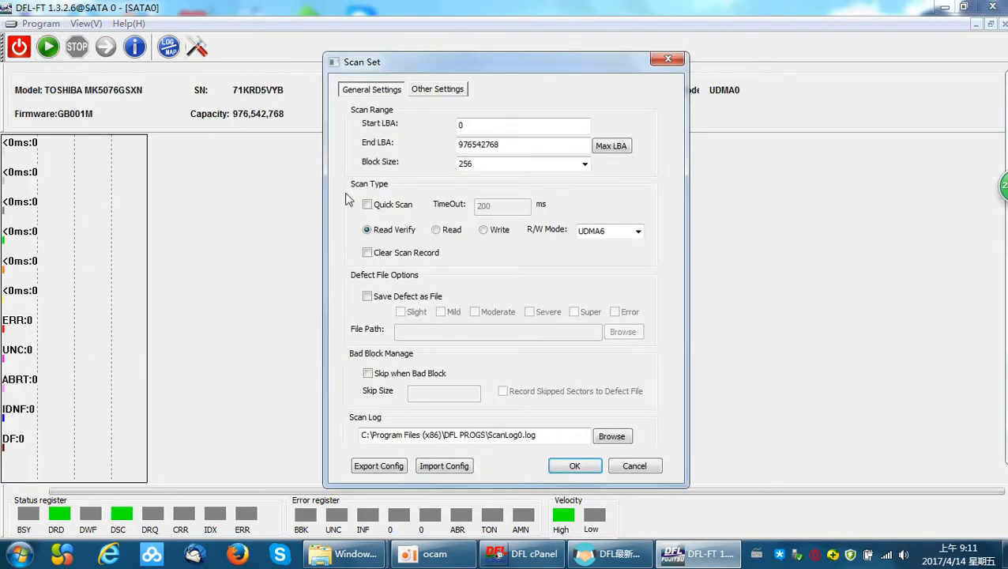
Rerun the read-verify scan past the log warning so blocks read green with zero errors.
{"action": "left_click", "coordinate": [575, 464]}
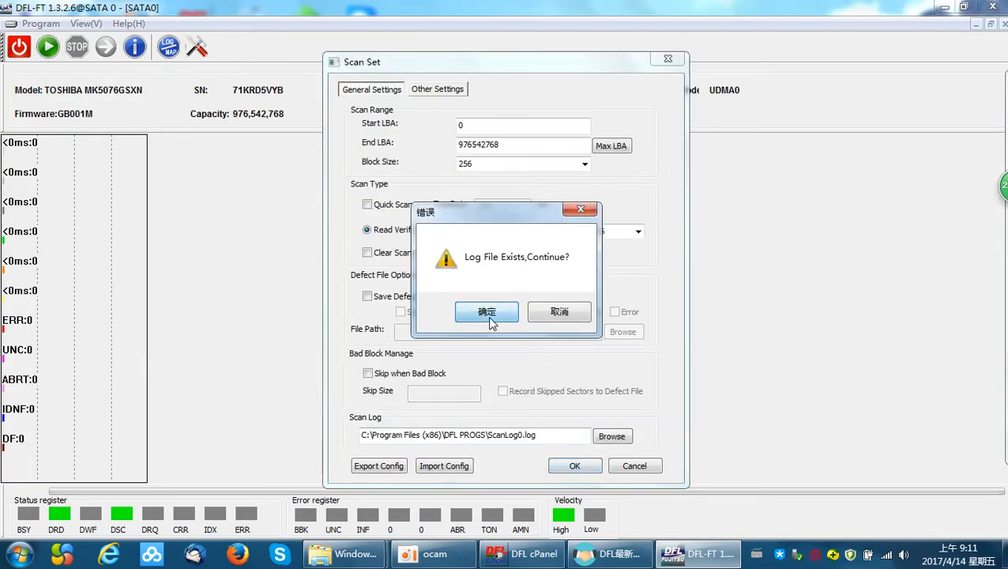
{"action": "left_click", "coordinate": [487, 311]}
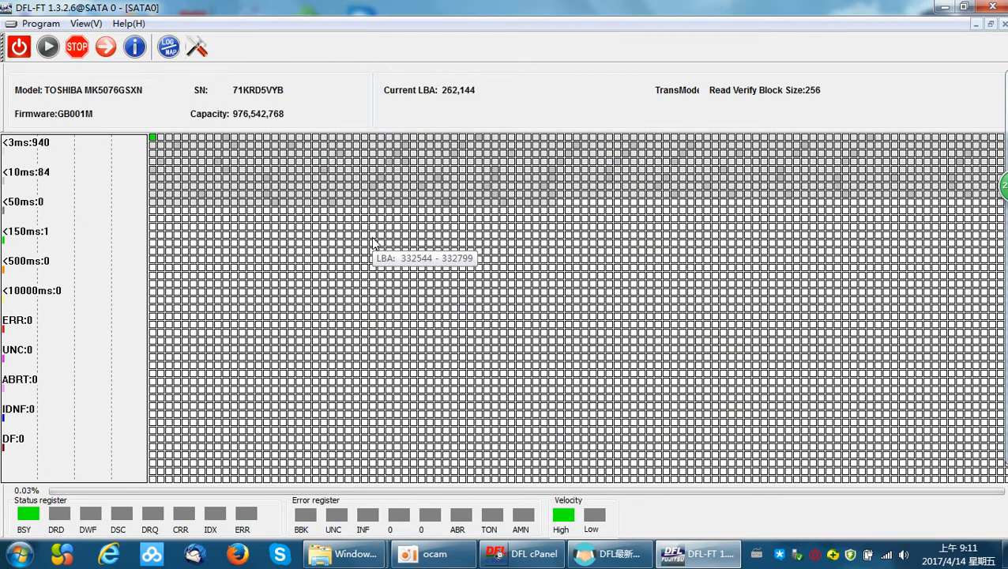